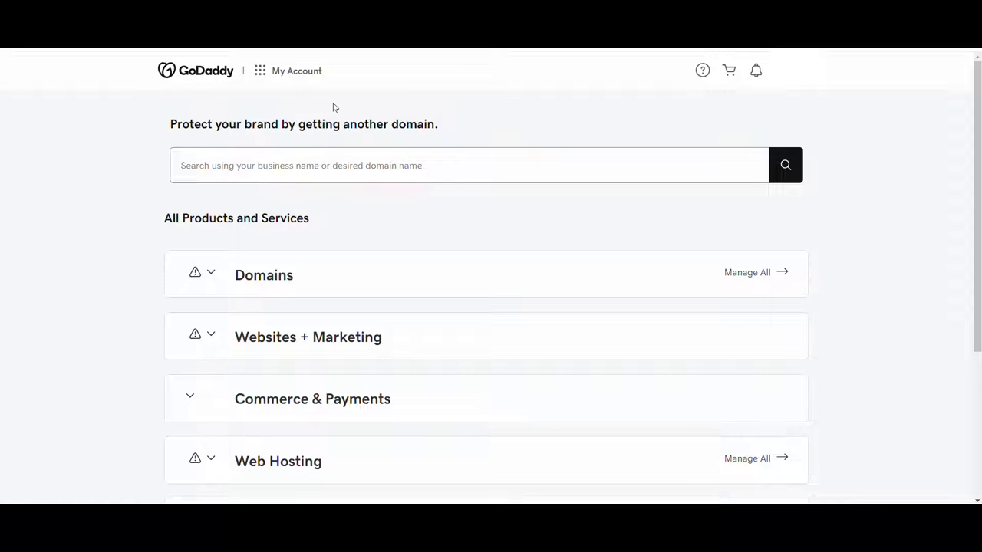
pyautogui.moveTo(278, 74)
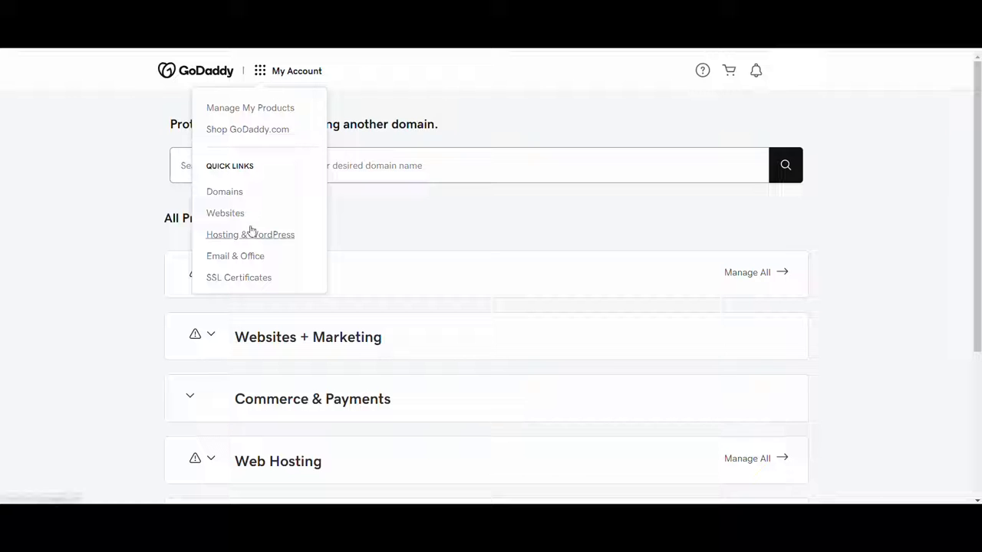
pyautogui.moveTo(118, 270)
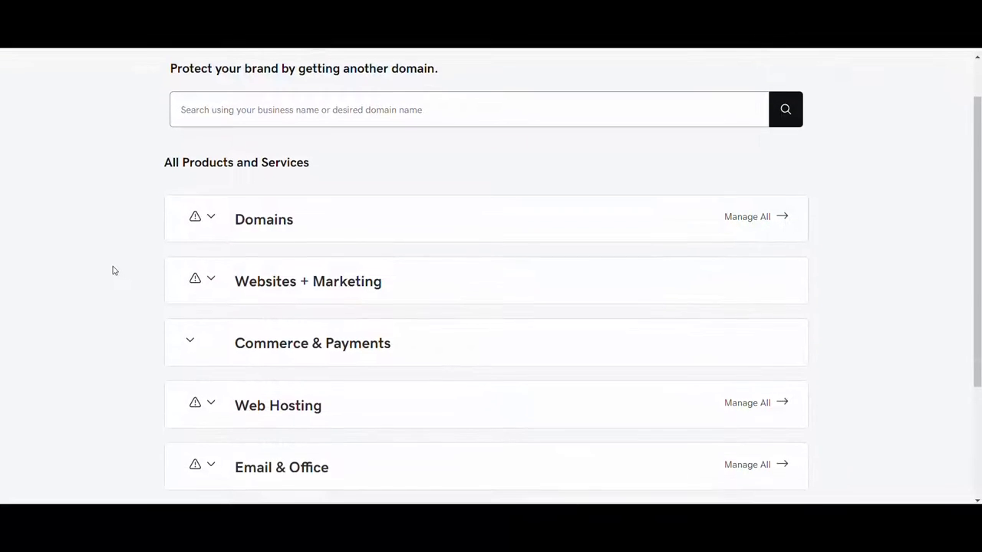
# - Scroll down and open Manage All under Email & Office to reach the Users list
pyautogui.scroll(-3)
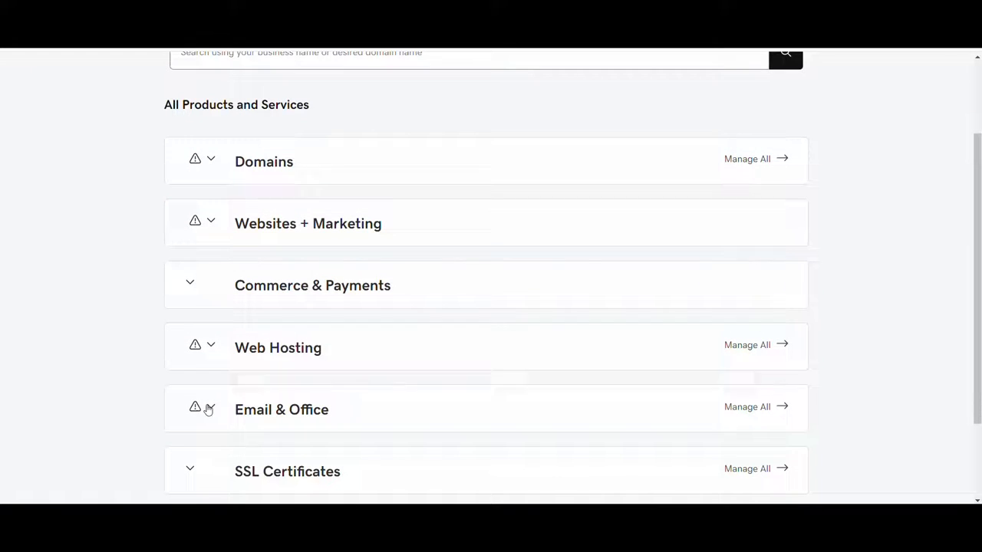
pyautogui.moveTo(738, 444)
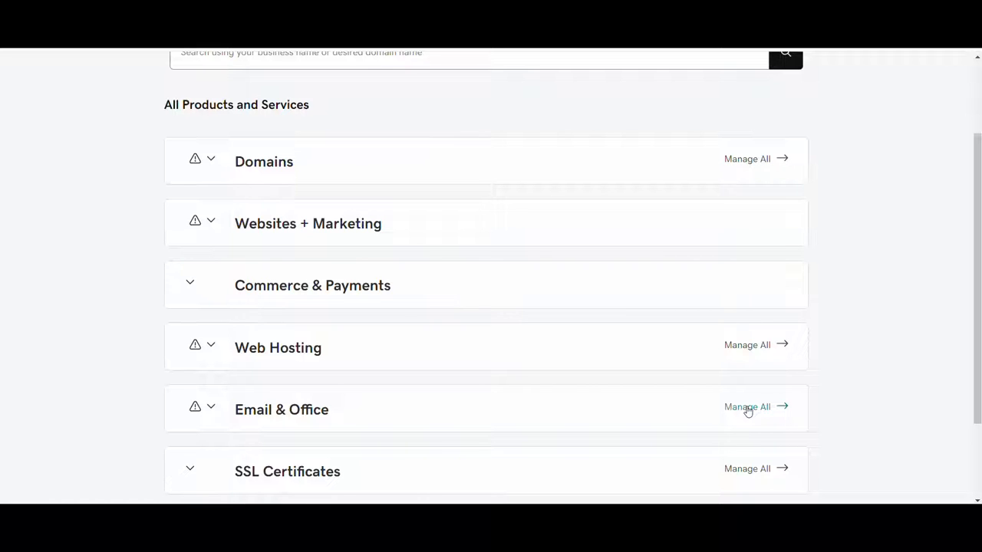
pyautogui.click(746, 407)
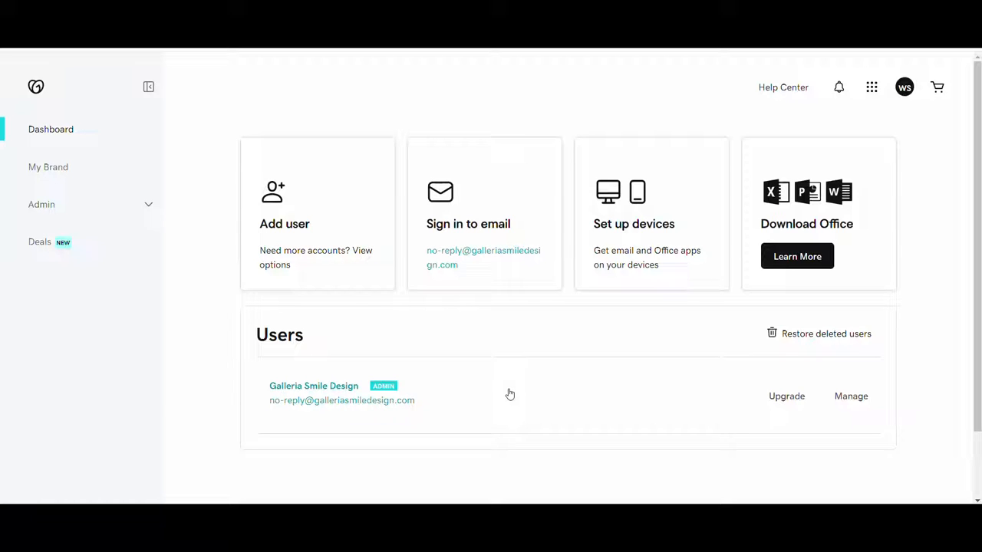
pyautogui.moveTo(288, 412)
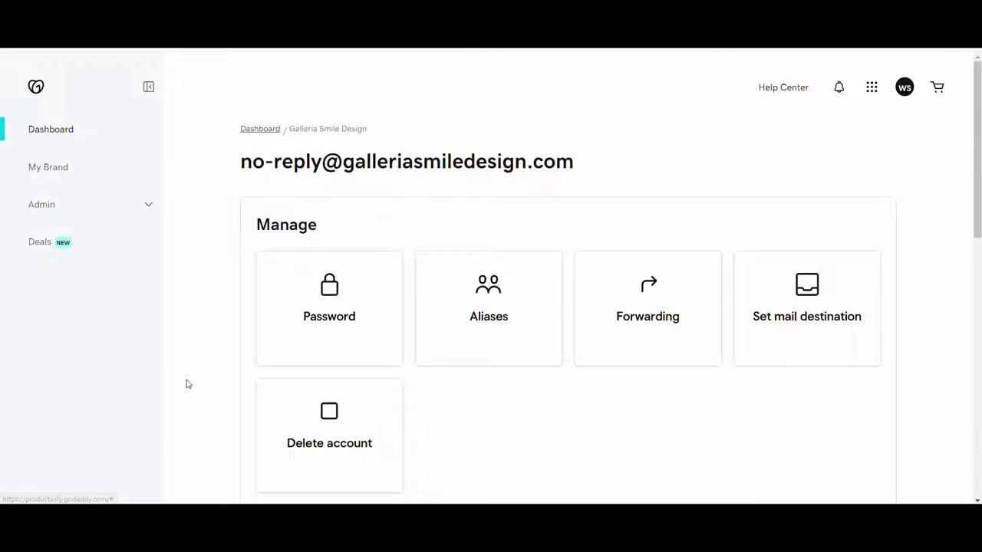
pyautogui.moveTo(207, 408)
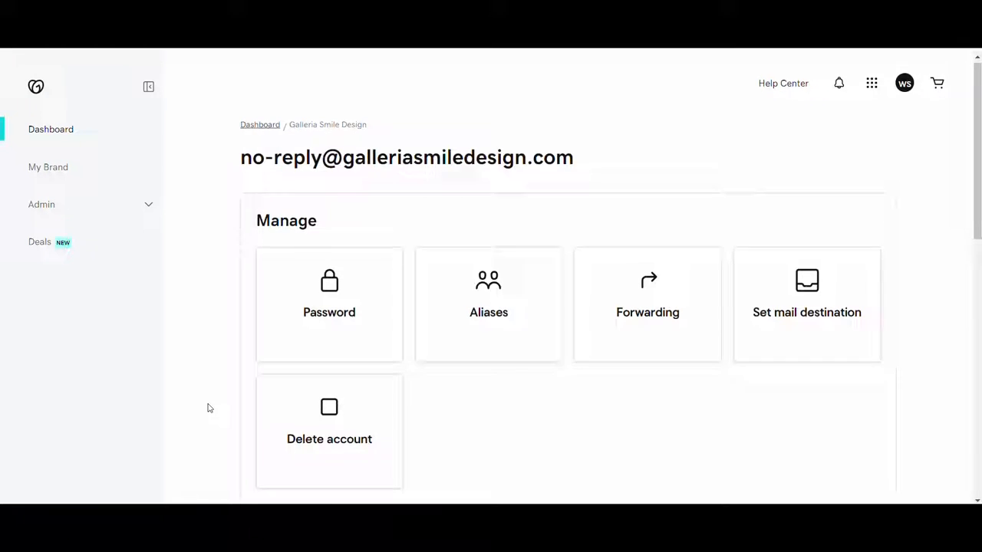
# - Scroll to Account information and expand the mailbox's Advanced Settings
pyautogui.scroll(-3)
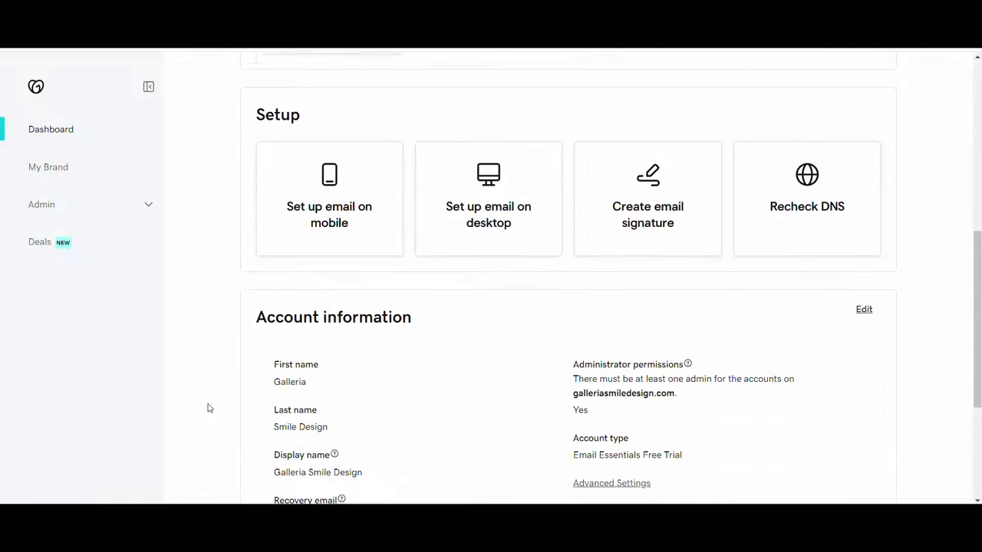
pyautogui.scroll(-3)
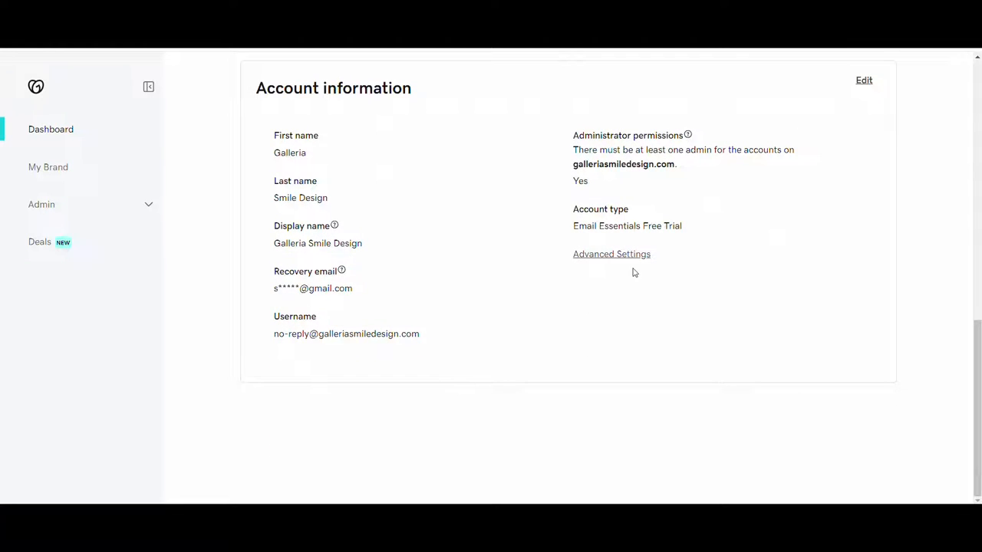
pyautogui.click(612, 254)
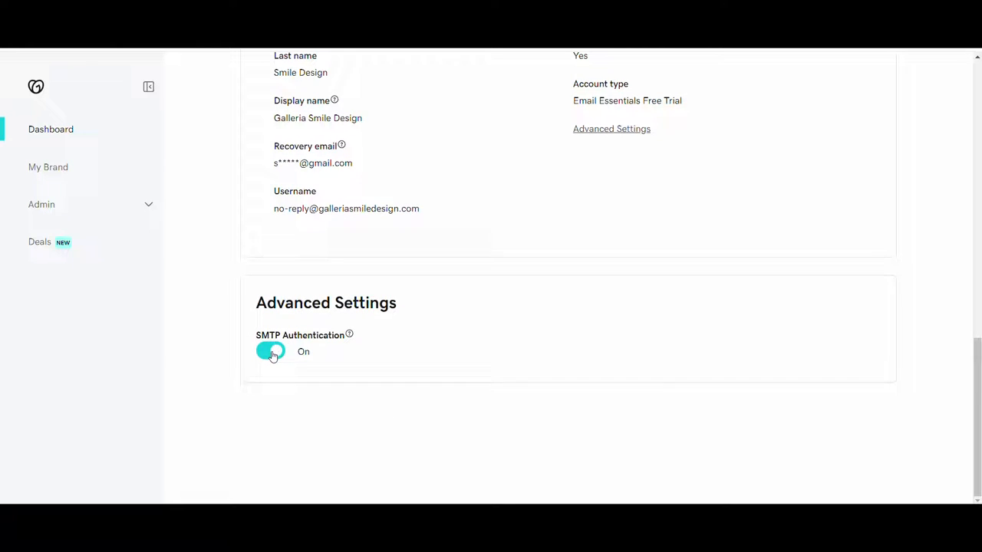
# - Toggle SMTP Authentication off and back on, accepting the security-defaults notice with Continue
pyautogui.click(269, 352)
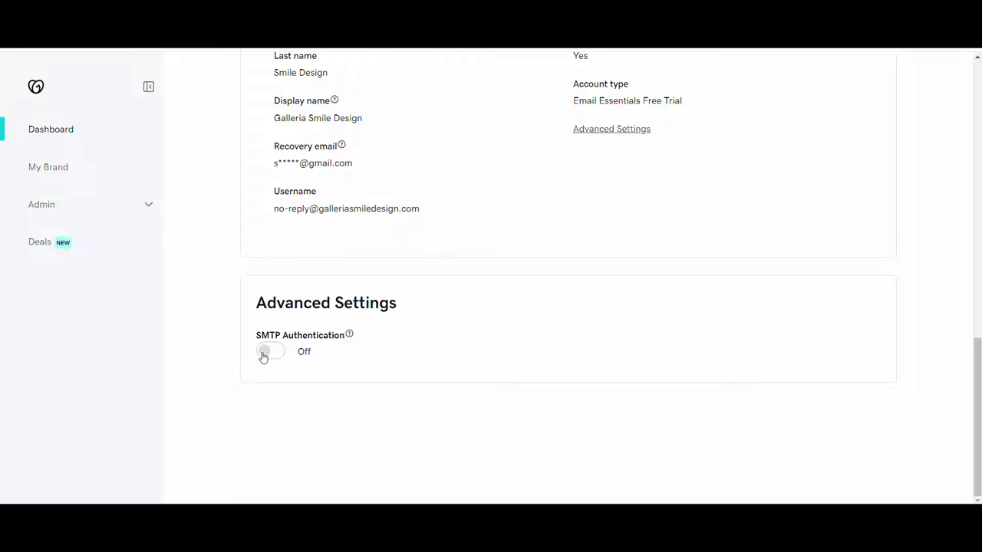
pyautogui.click(265, 351)
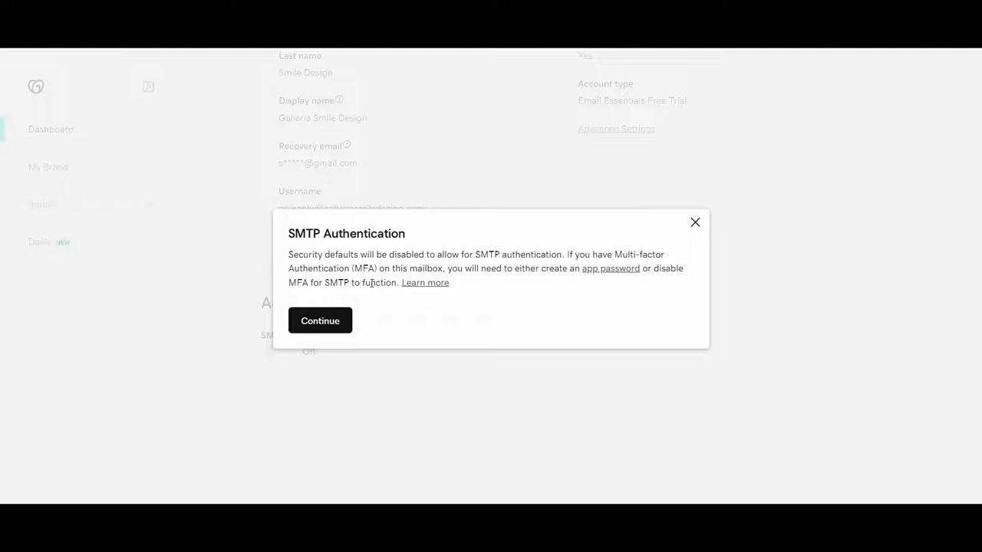
pyautogui.moveTo(357, 325)
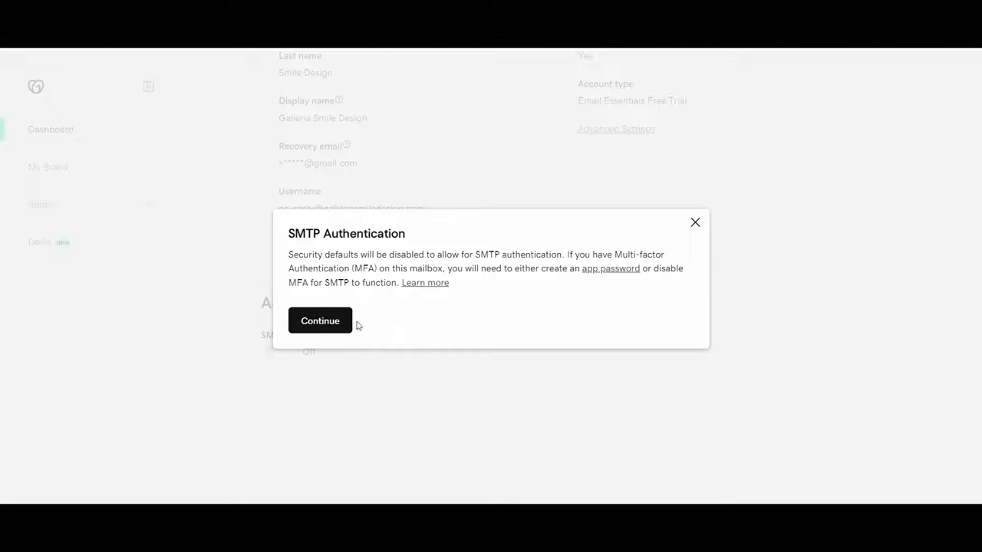
pyautogui.click(320, 321)
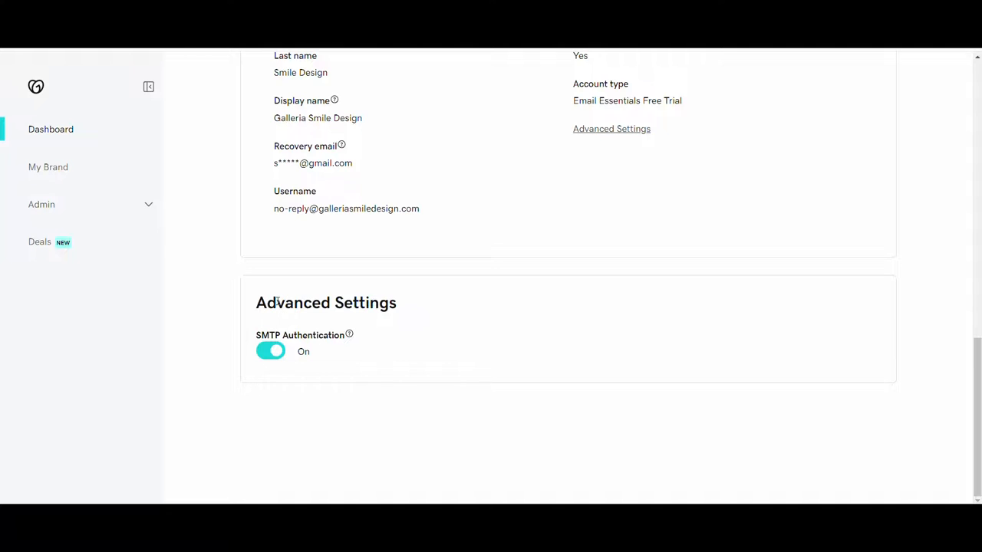
pyautogui.moveTo(232, 275)
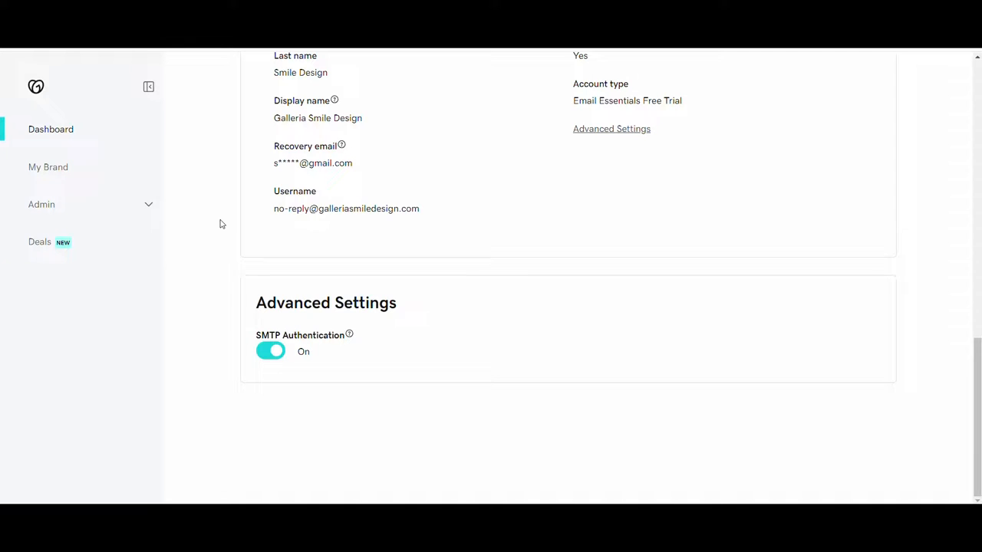
pyautogui.scroll(3)
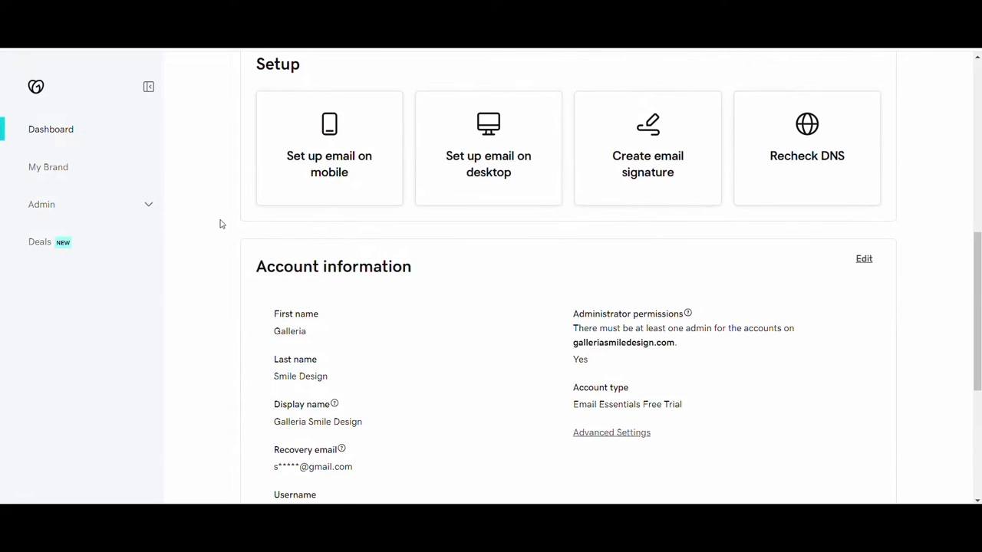
pyautogui.scroll(3)
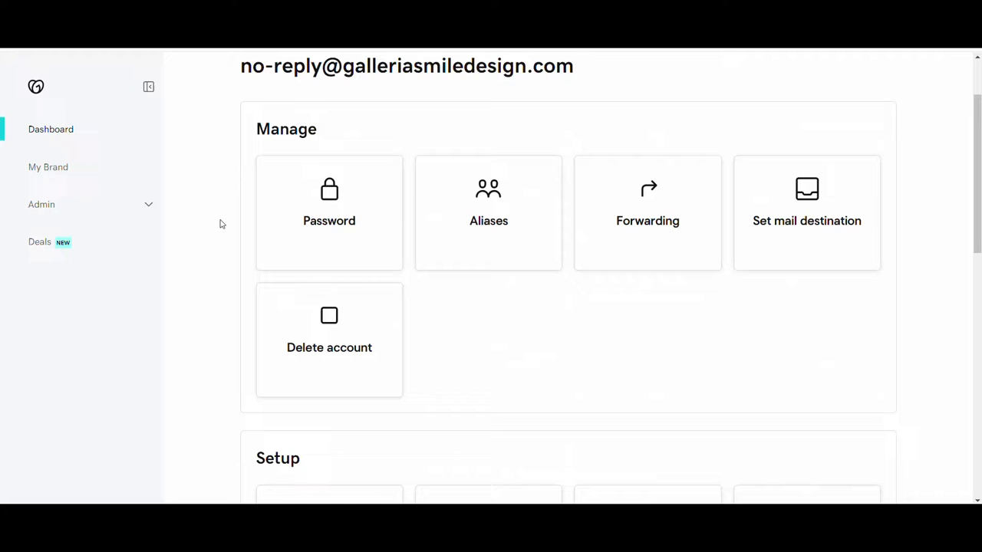
pyautogui.click(329, 213)
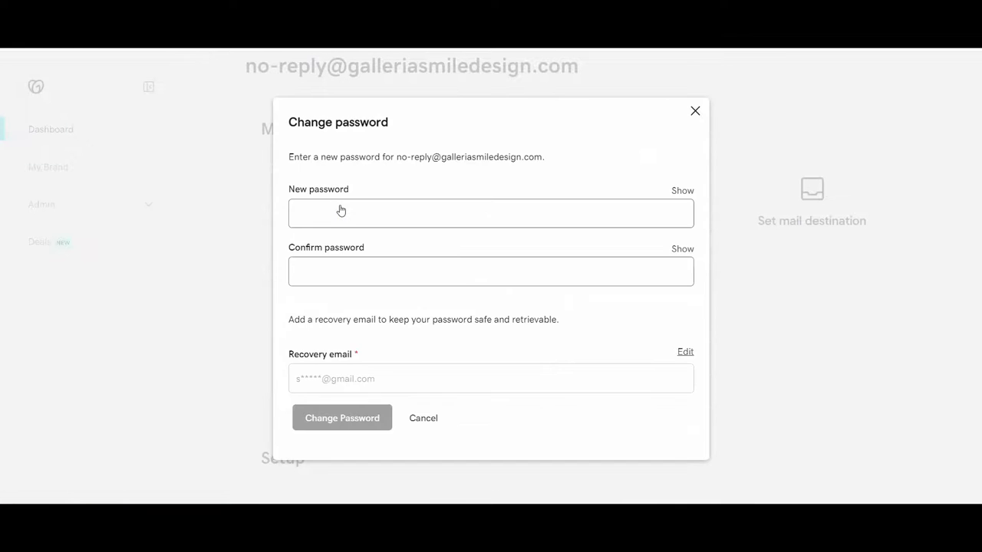
pyautogui.click(338, 214)
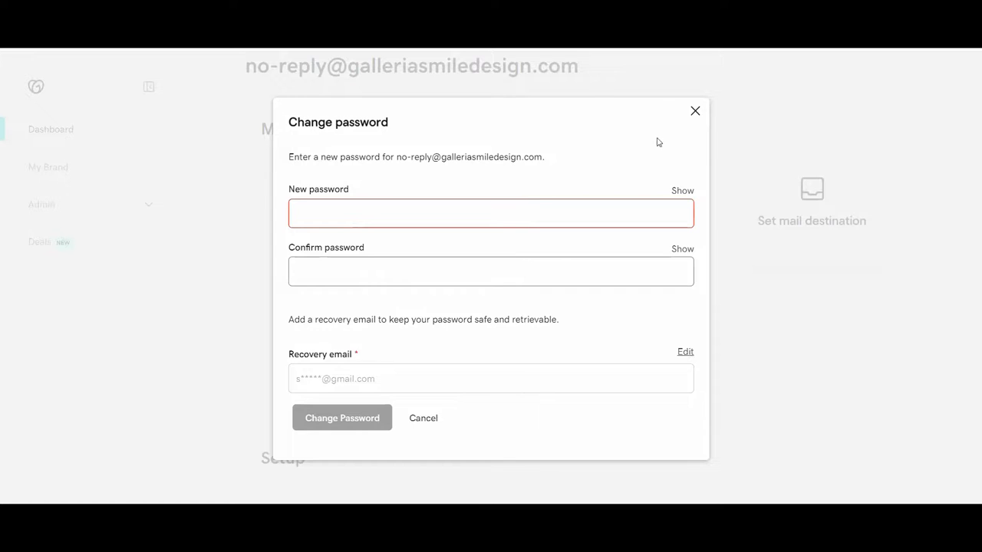
pyautogui.moveTo(695, 111)
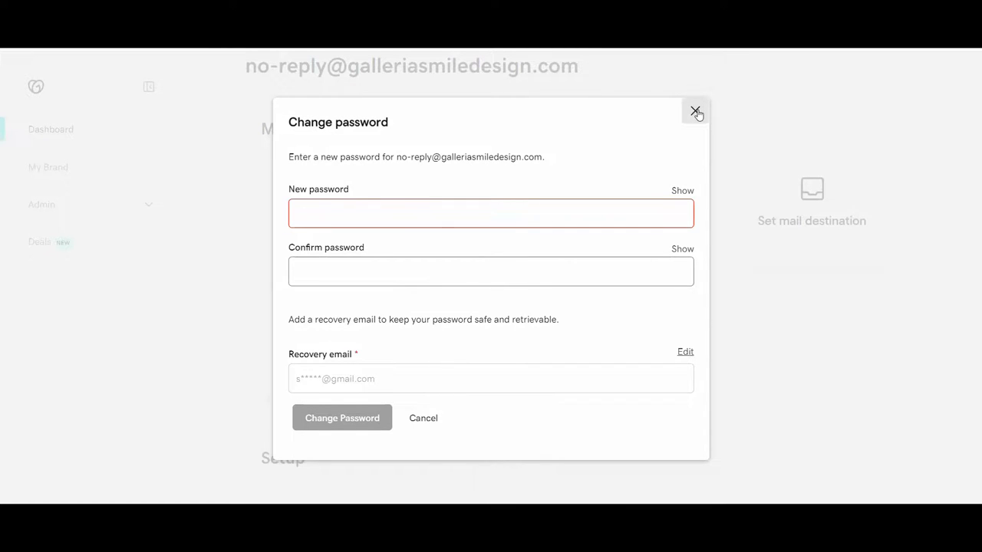
pyautogui.click(696, 113)
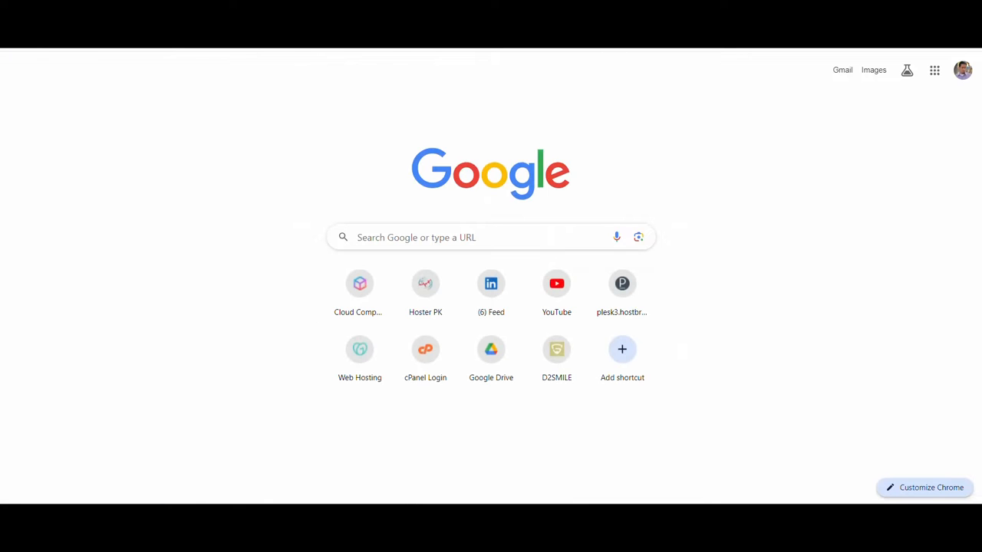
# - Google 'test smtp settings' and open the GMass SMTP Test Tool result
pyautogui.write('test smtp settings')
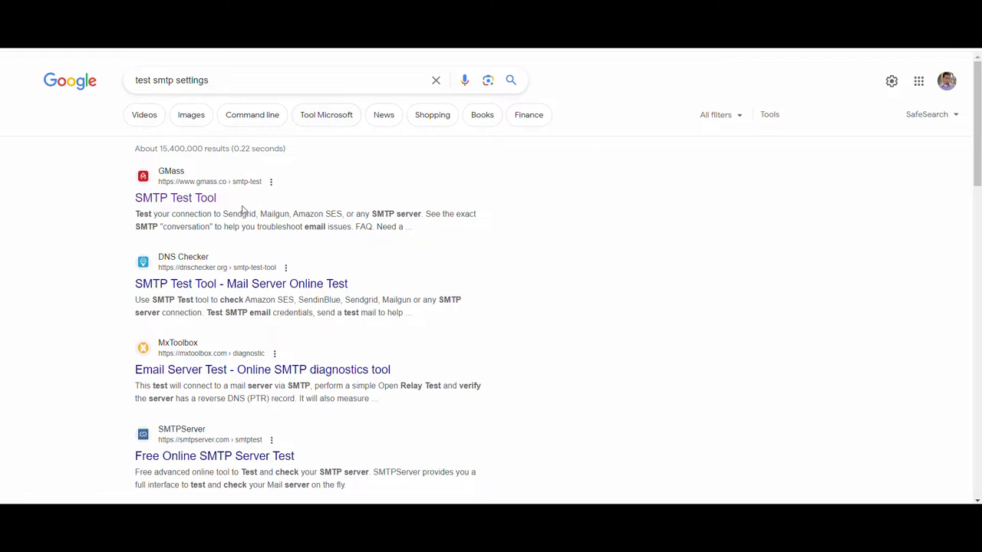
pyautogui.moveTo(175, 198)
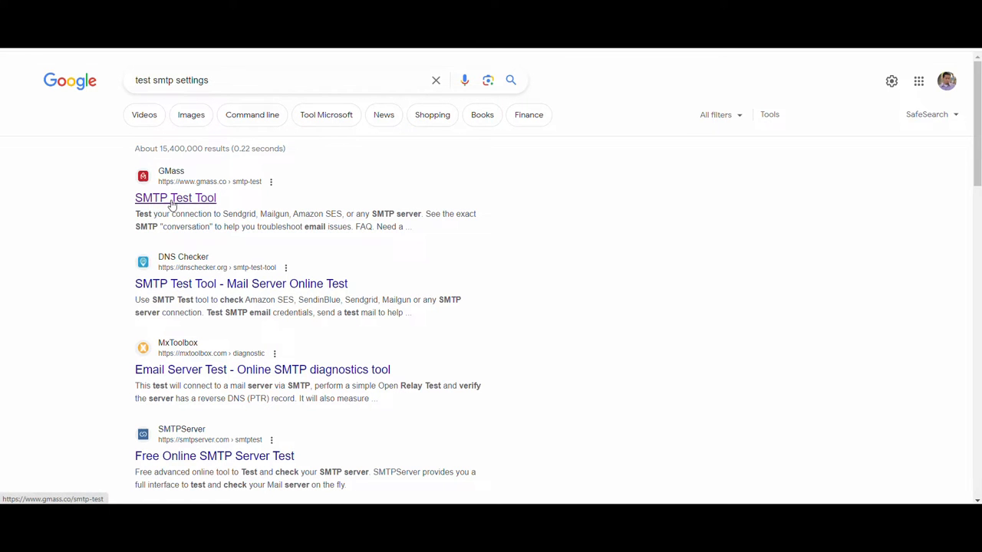
pyautogui.click(176, 198)
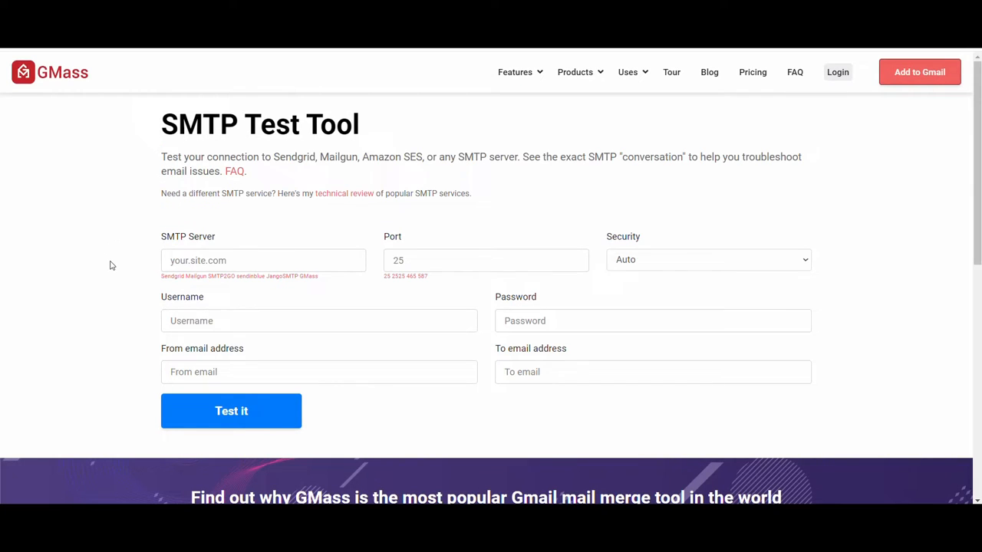
pyautogui.scroll(-3)
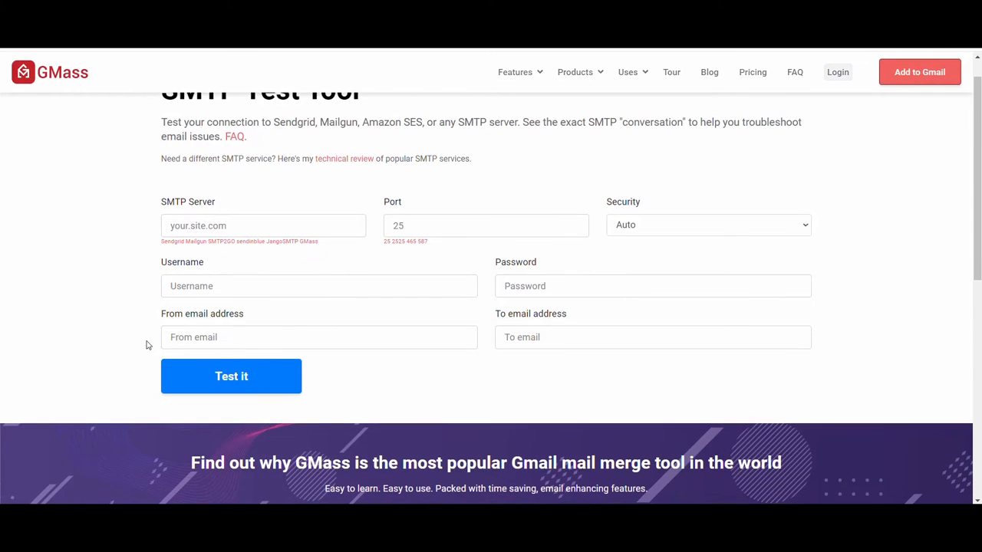
pyautogui.moveTo(230, 376)
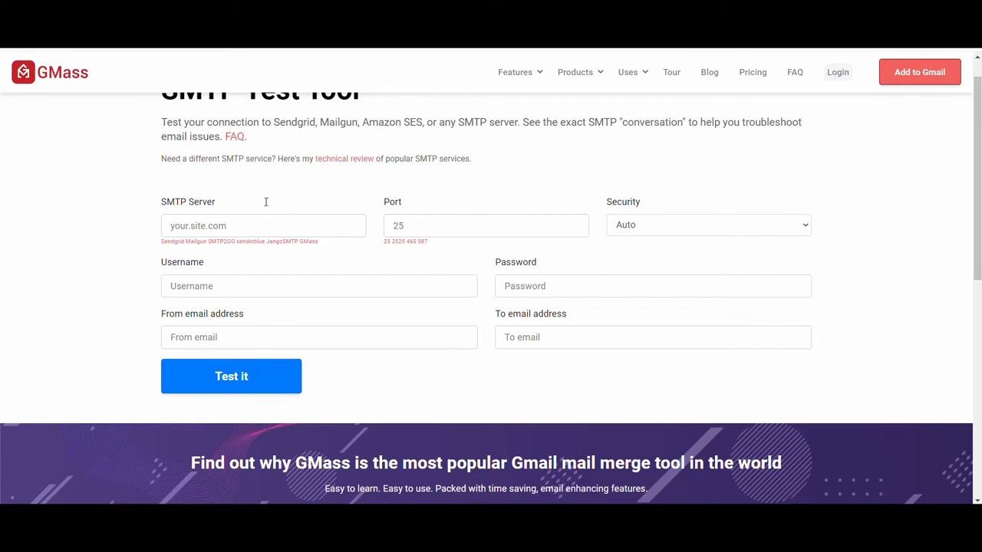
pyautogui.moveTo(352, 179)
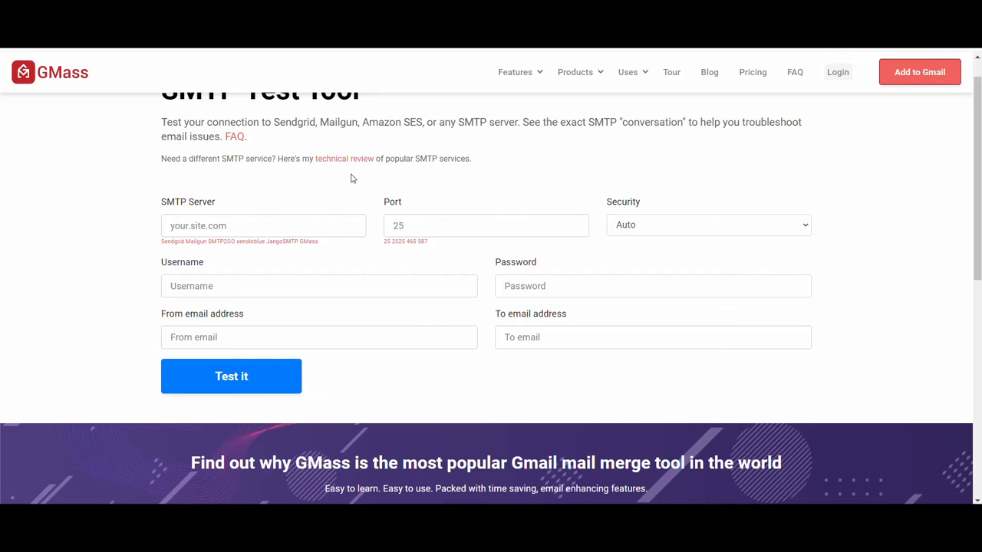